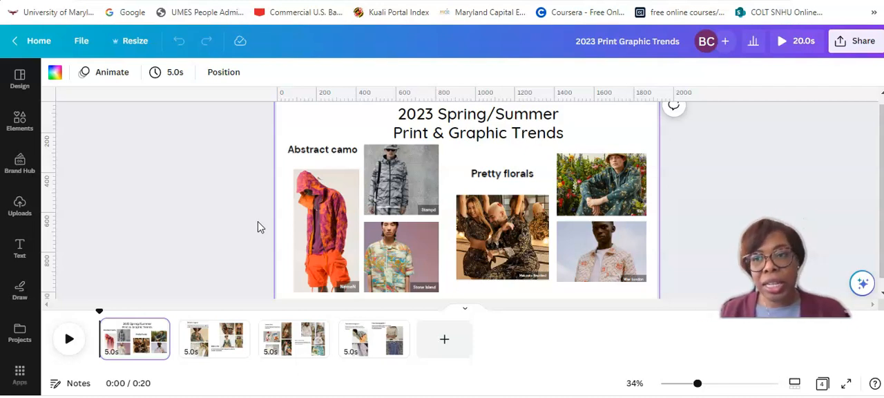
# Select the first slide's background and apply the gray-to-white linear gradient
pyautogui.click(325, 228)
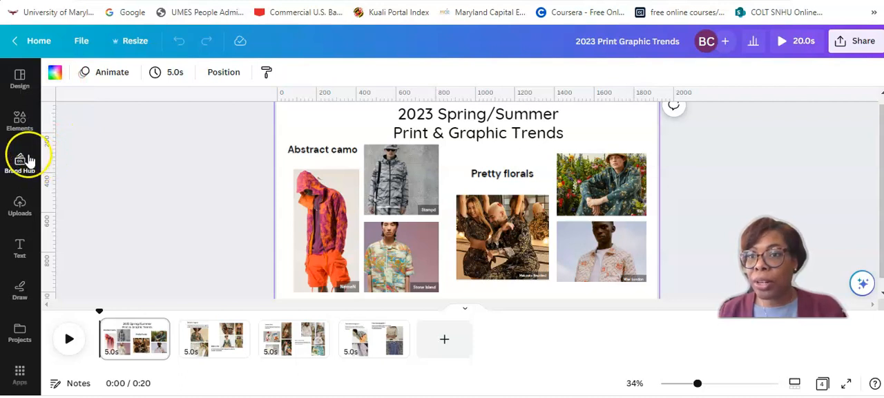
pyautogui.click(55, 72)
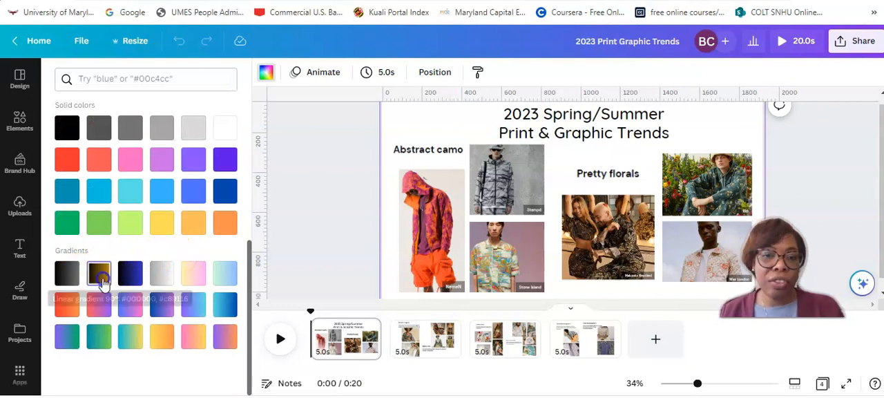
pyautogui.click(67, 272)
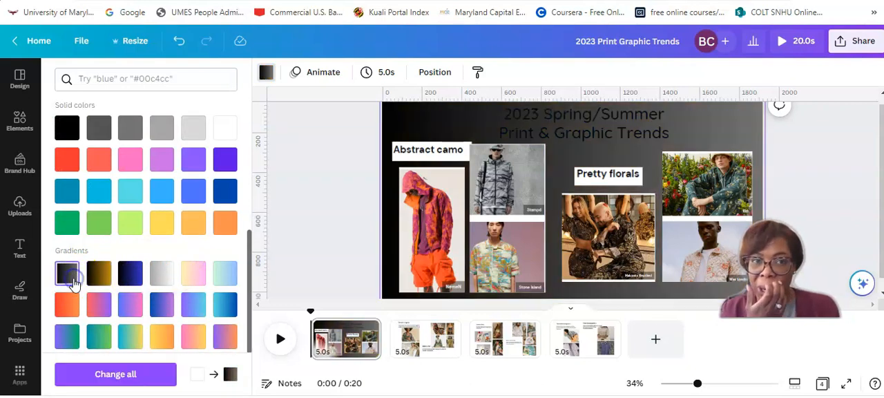
pyautogui.click(162, 272)
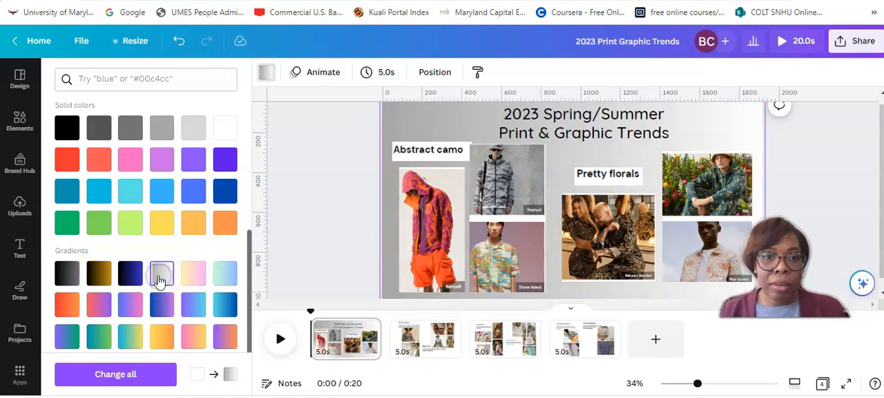
pyautogui.moveTo(193, 273)
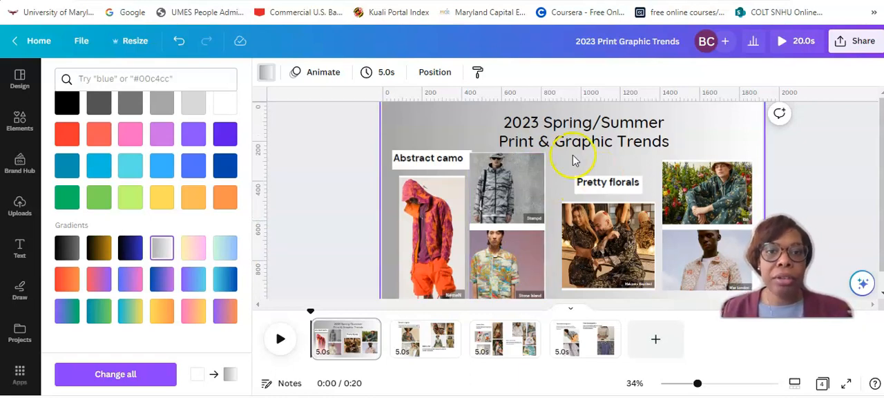
# Select the whole title and switch its font to Borsok
pyautogui.click(478, 122)
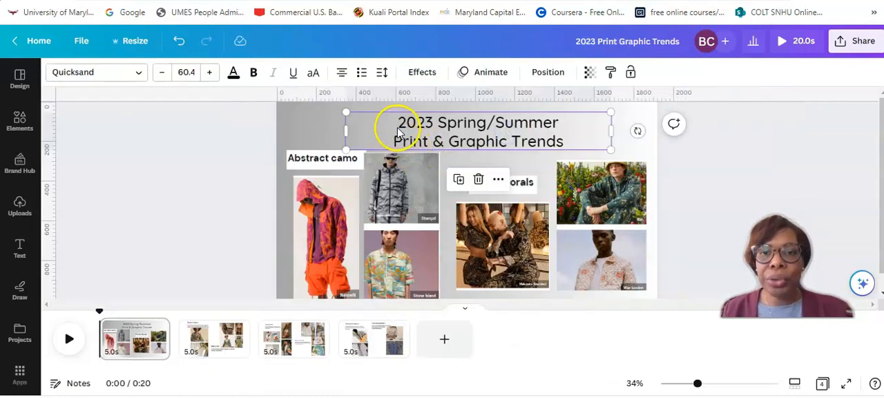
pyautogui.tripleClick(479, 132)
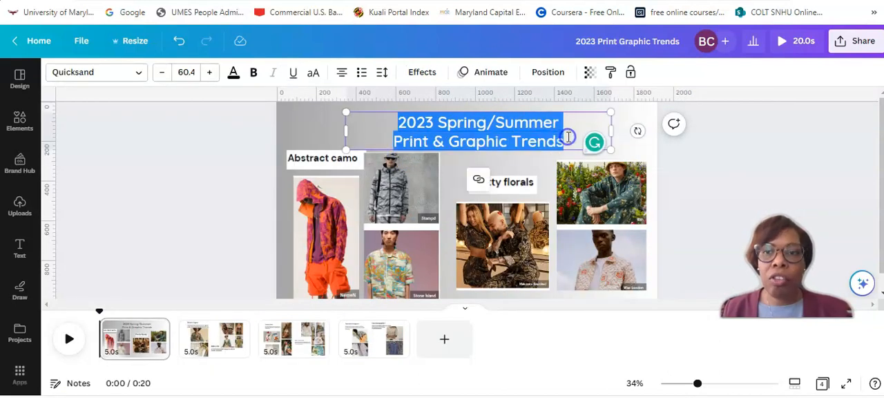
pyautogui.click(97, 72)
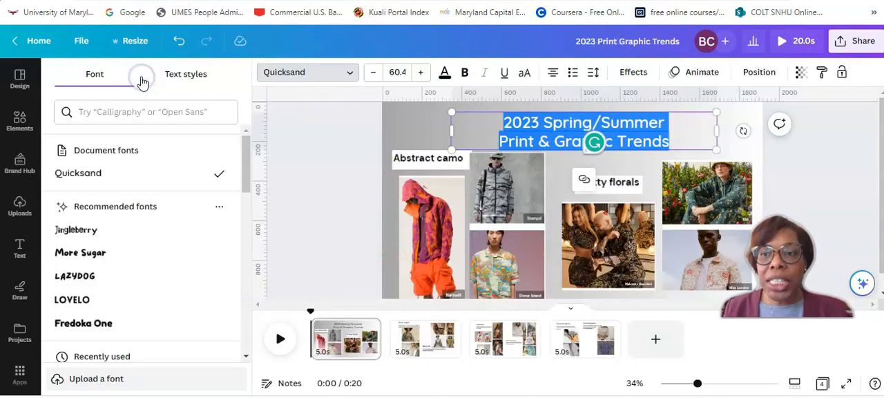
pyautogui.scroll(-3)
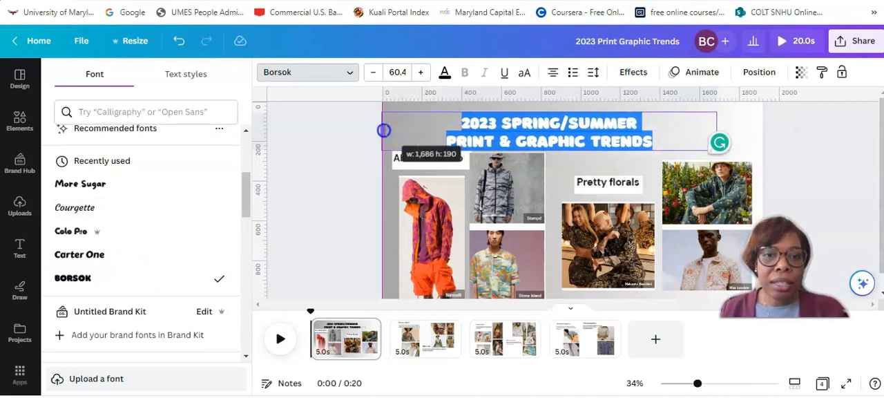
# Enlarge the title to size 75, widen its box, and move it to the slide's top
pyautogui.moveTo(718, 131); pyautogui.dragTo(760, 140)
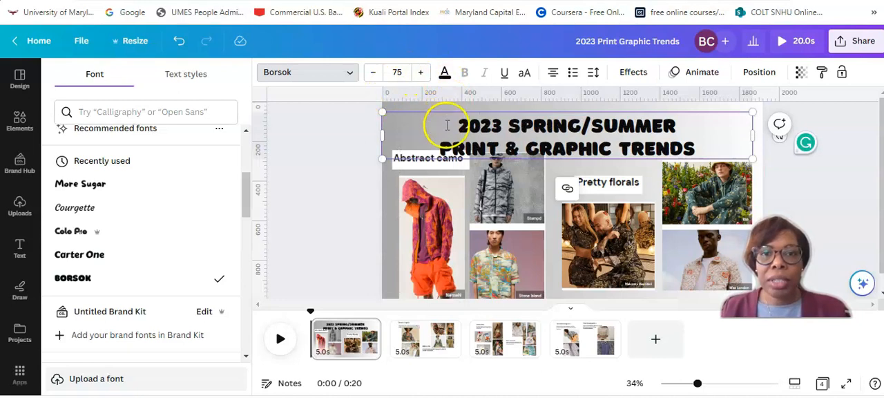
pyautogui.click(444, 72)
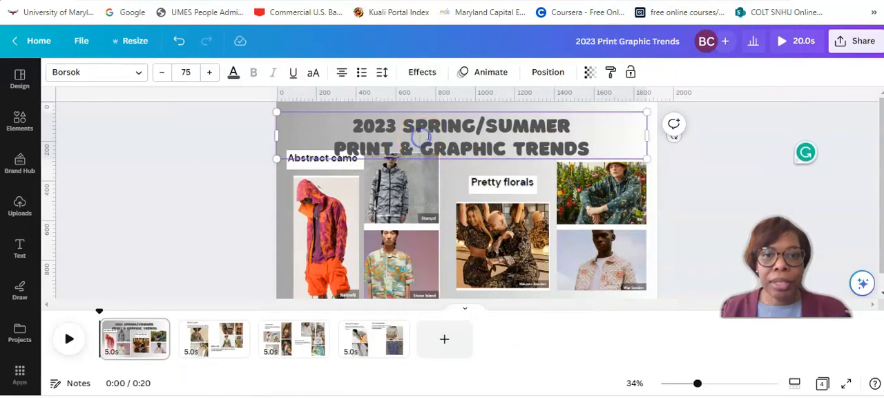
pyautogui.moveTo(461, 136); pyautogui.dragTo(462, 127)
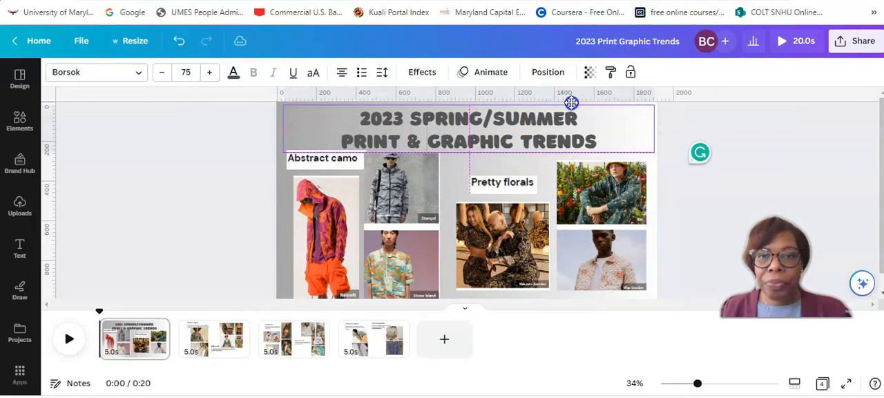
pyautogui.click(467, 129)
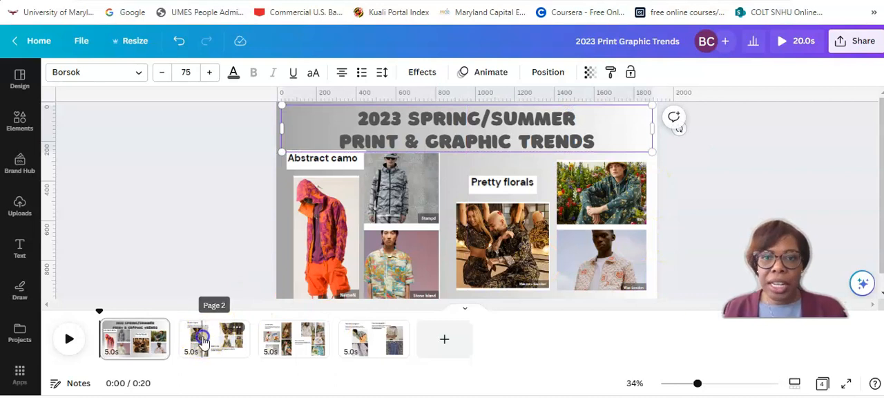
# Switch to the Page 2 slide showing Desert tropics and Bold boho
pyautogui.click(214, 338)
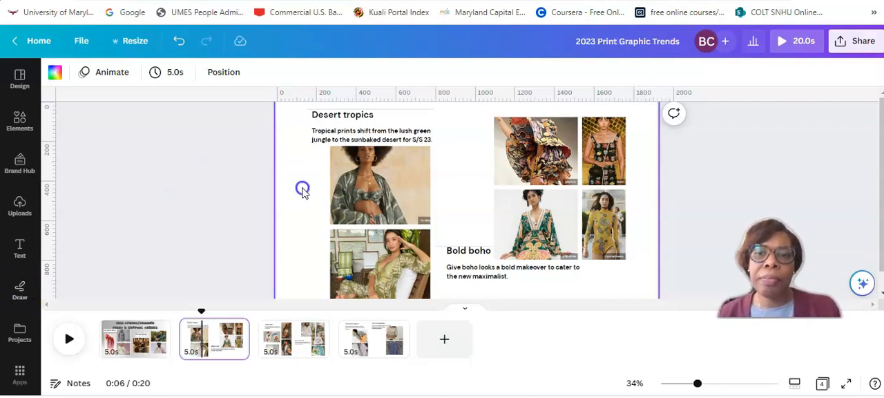
# Add a silver sparkle graphic from Elements and send it behind all other elements
pyautogui.click(54, 71)
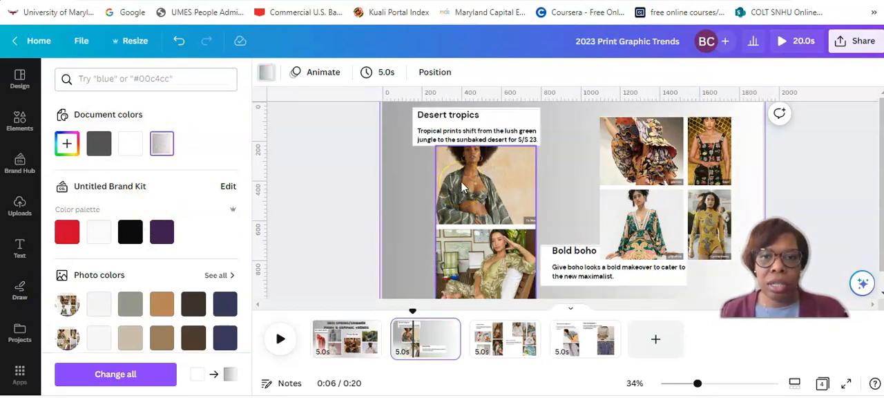
pyautogui.click(20, 121)
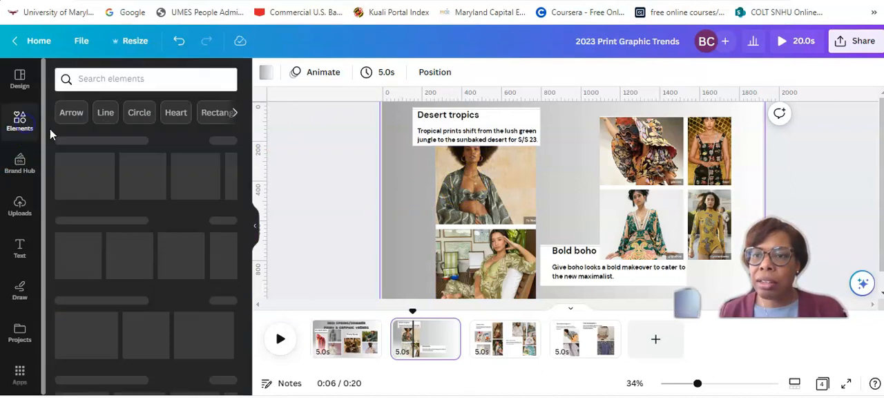
pyautogui.click(145, 78)
pyautogui.write('silver')
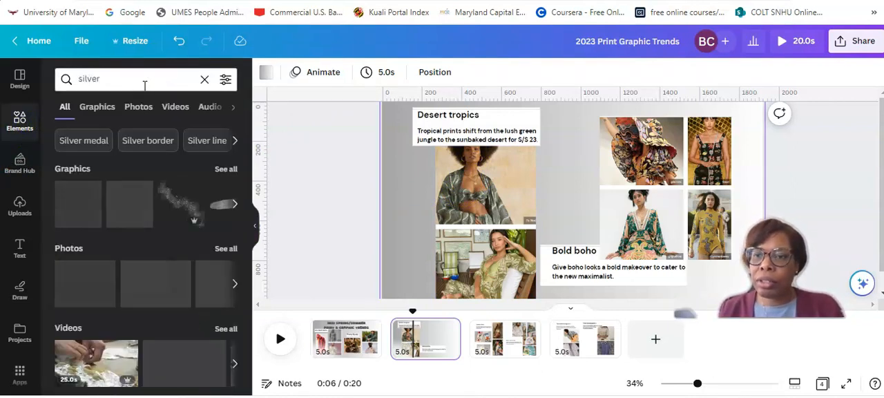
pyautogui.click(565, 197)
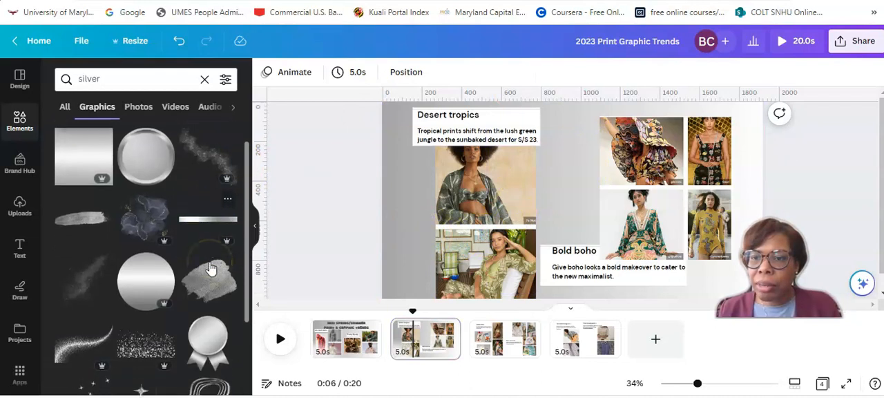
pyautogui.scroll(-3)
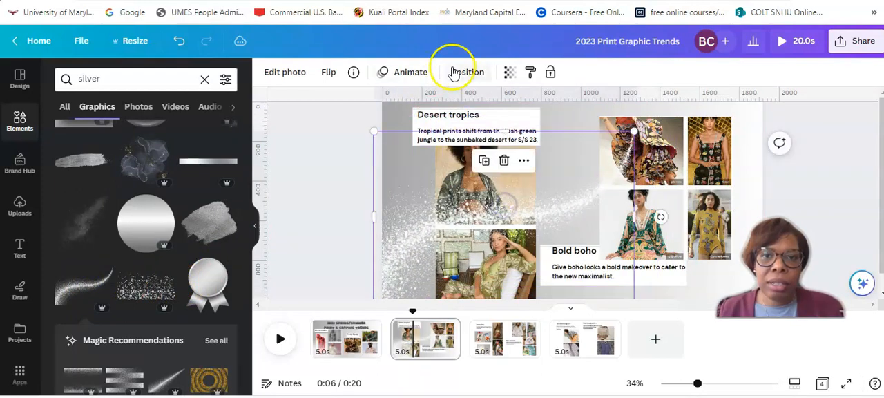
pyautogui.click(467, 72)
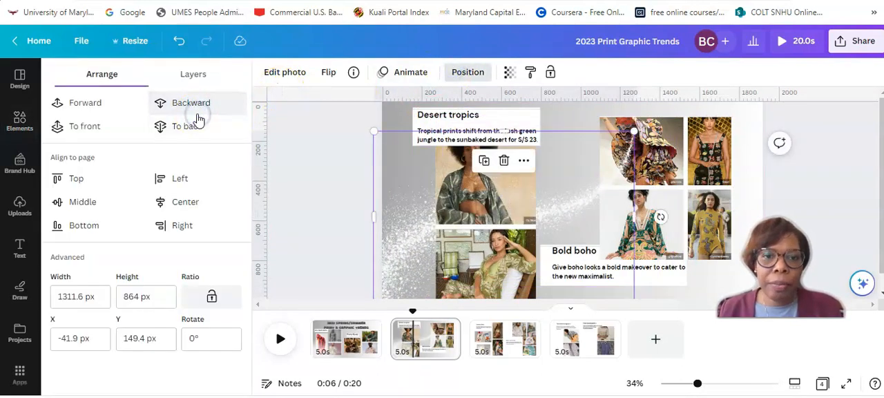
pyautogui.click(190, 102)
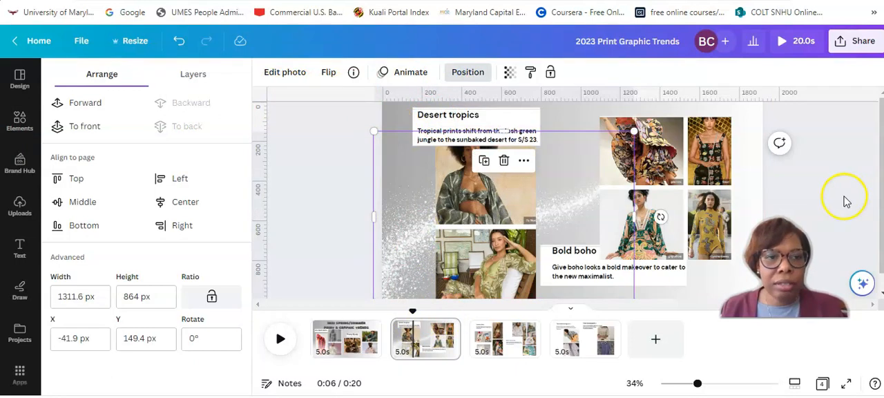
pyautogui.click(504, 338)
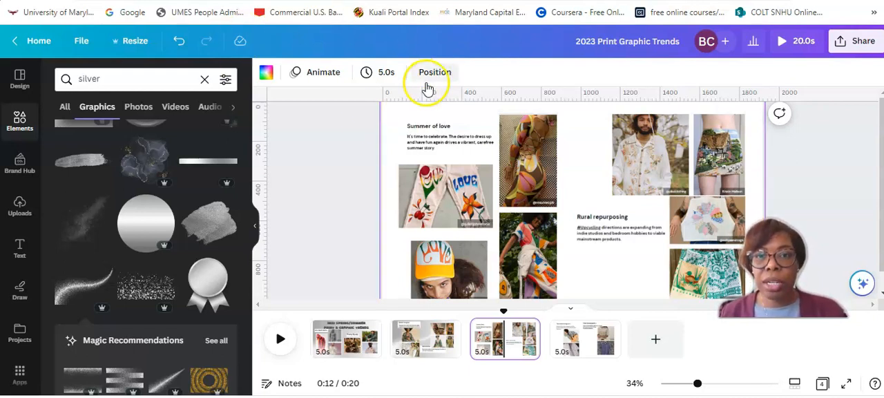
# Apply the gray gradient background and search Elements for silver graphics
pyautogui.click(266, 72)
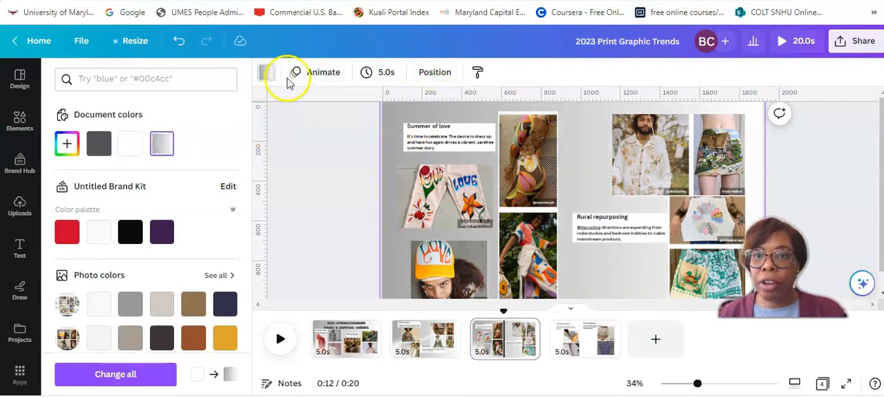
pyautogui.click(20, 120)
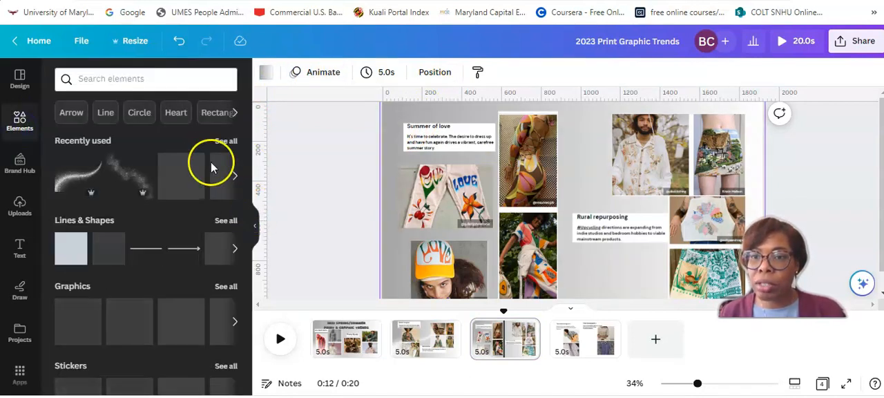
pyautogui.click(226, 141)
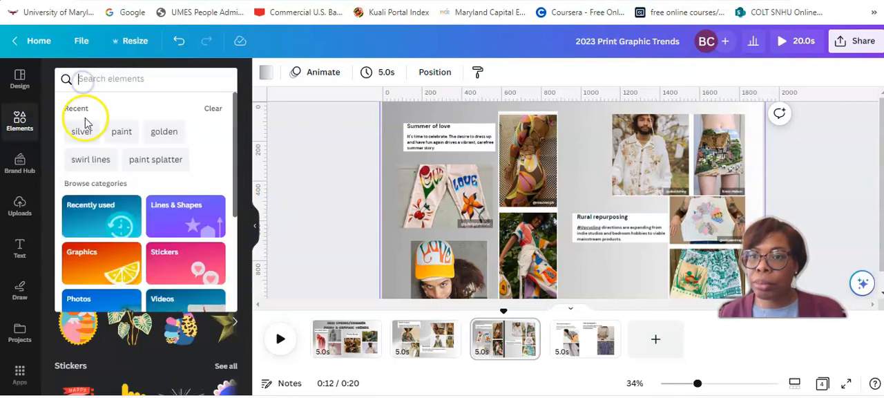
pyautogui.write('silver')
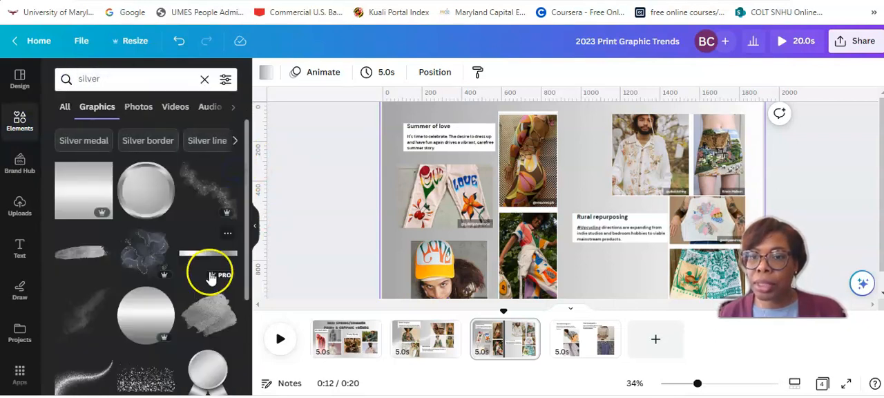
pyautogui.scroll(-3)
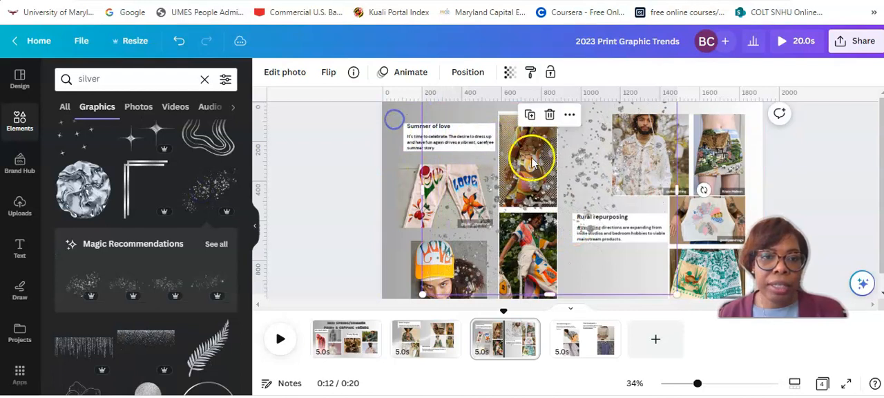
# Move the silver splatter graphic two layers back, behind the Summer of love photos
pyautogui.click(467, 72)
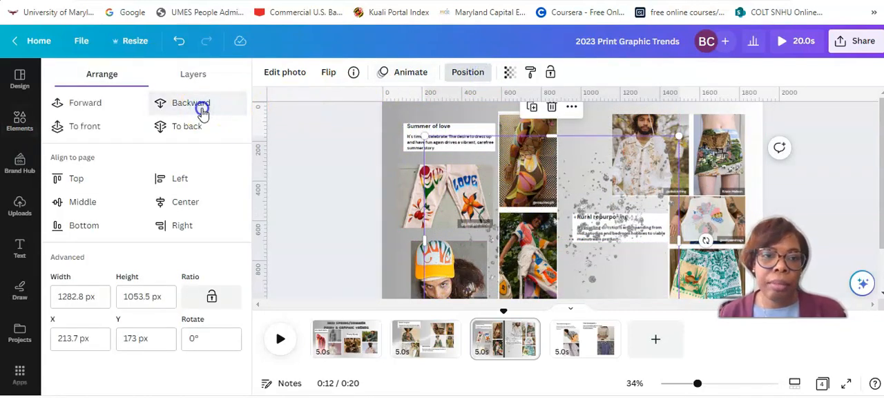
pyautogui.click(191, 102)
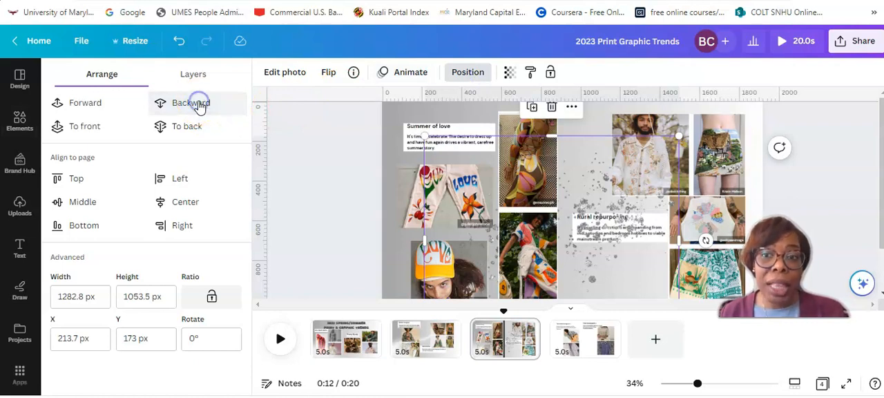
pyautogui.click(190, 102)
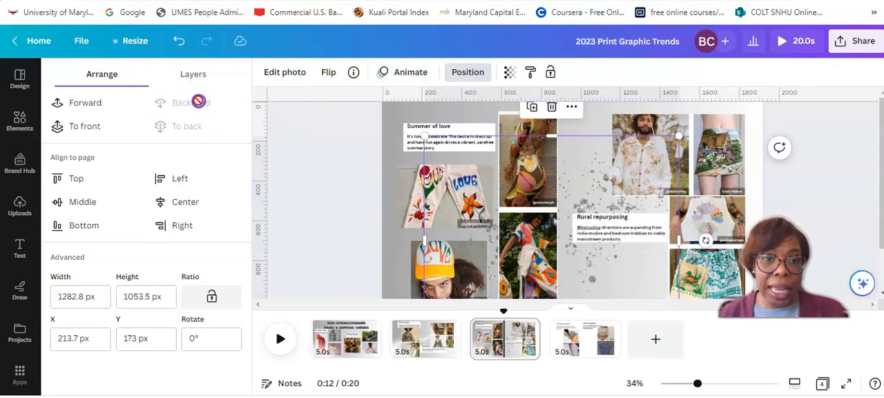
pyautogui.click(19, 121)
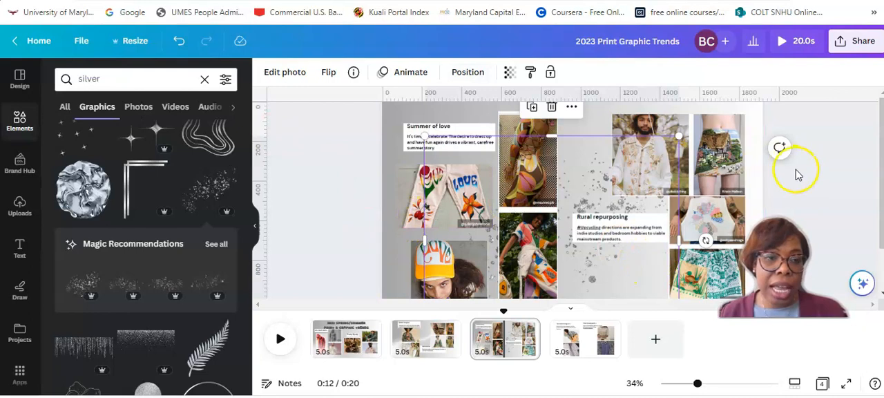
pyautogui.click(832, 166)
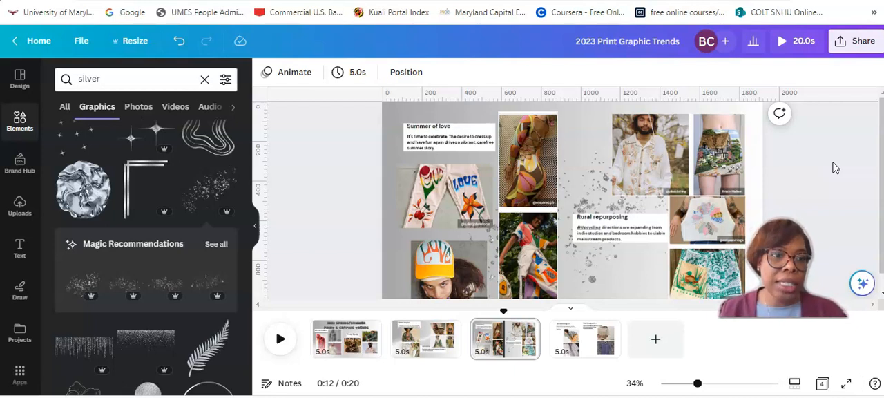
pyautogui.moveTo(837, 187)
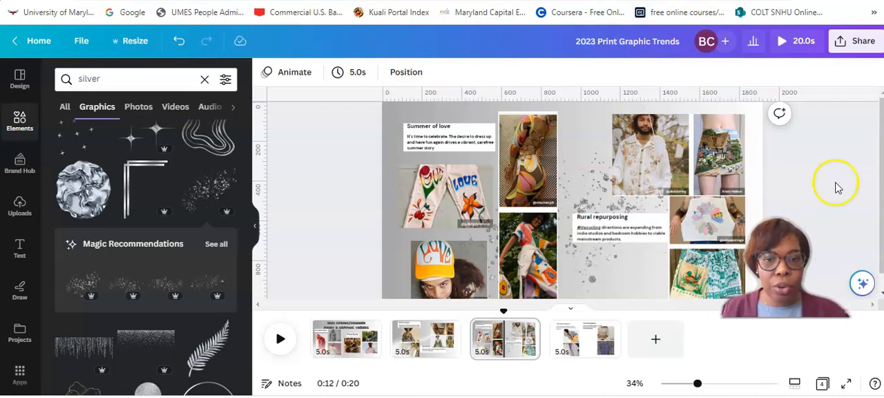
pyautogui.click(585, 338)
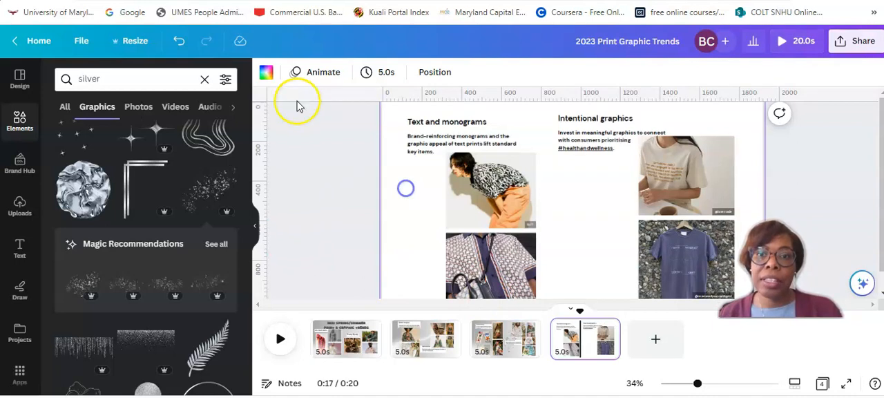
# Show the background colour swatches for the Text and monograms slide
pyautogui.click(266, 72)
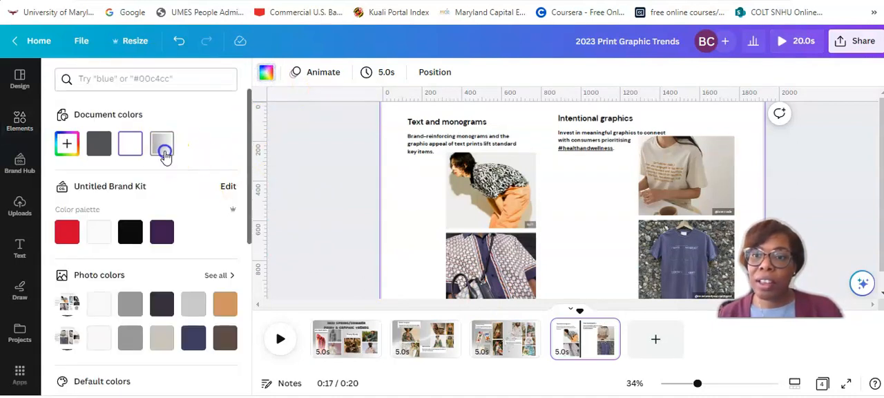
# Apply the gray gradient and place a silver marble graphic behind the photos and text
pyautogui.click(19, 120)
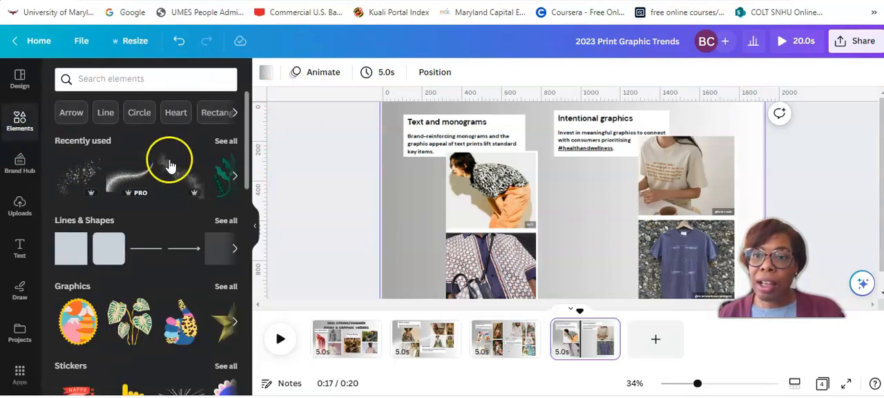
pyautogui.write('silver')
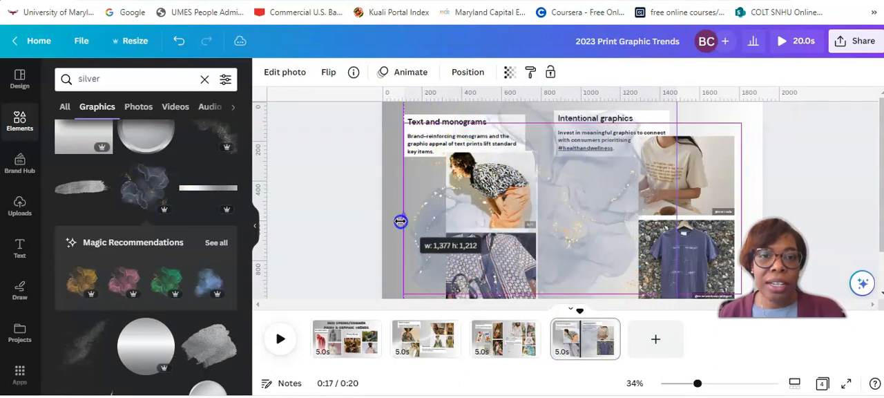
pyautogui.click(467, 72)
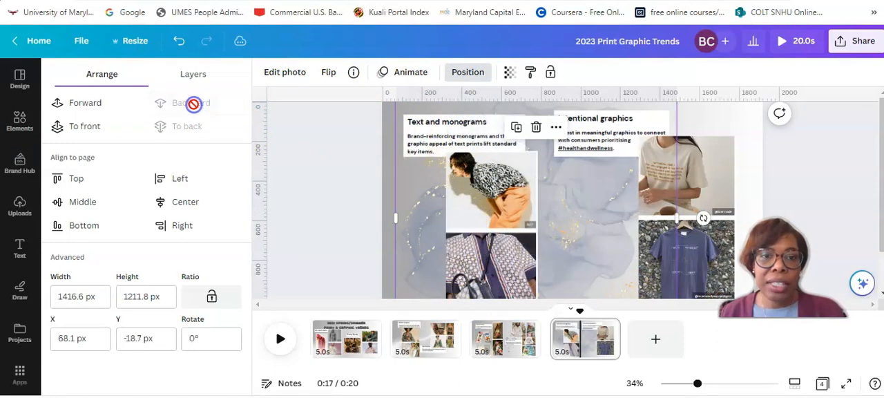
pyautogui.click(19, 121)
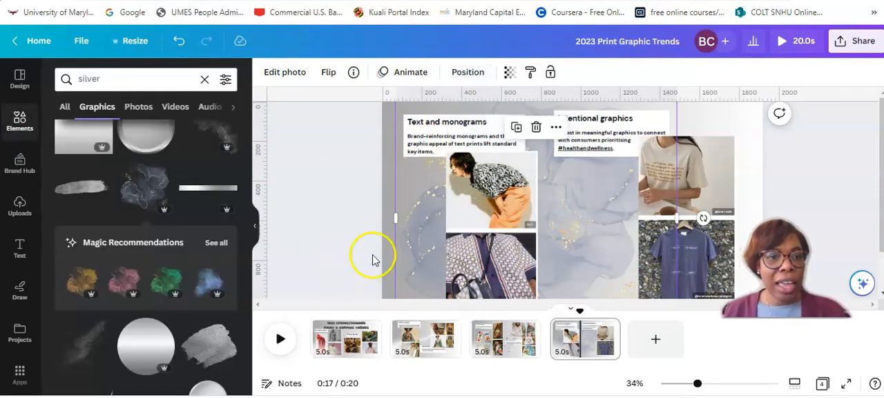